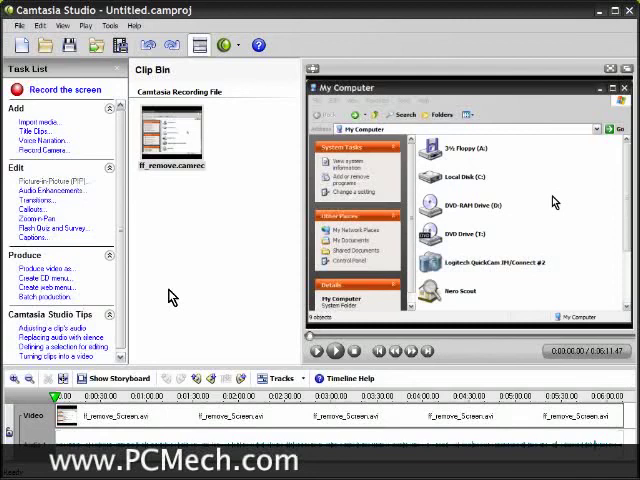
pyautogui.moveTo(168, 228)
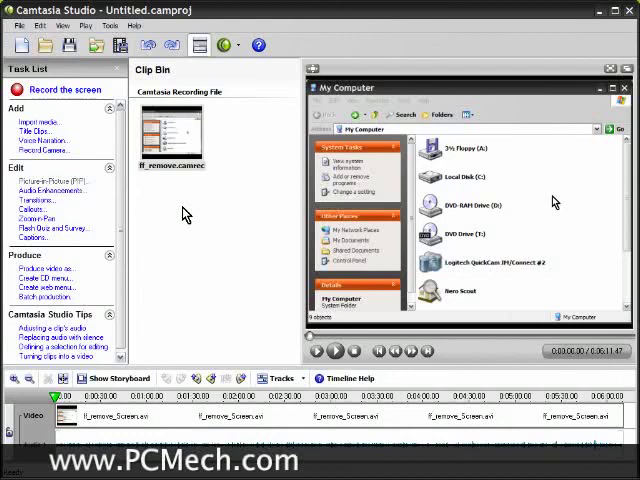
pyautogui.moveTo(192, 224)
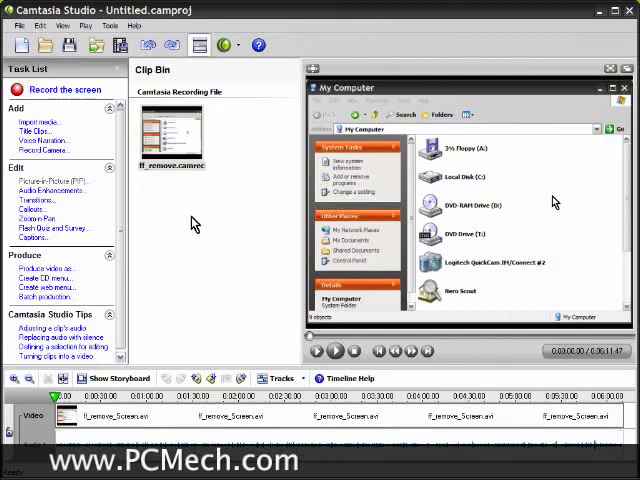
pyautogui.moveTo(192, 218)
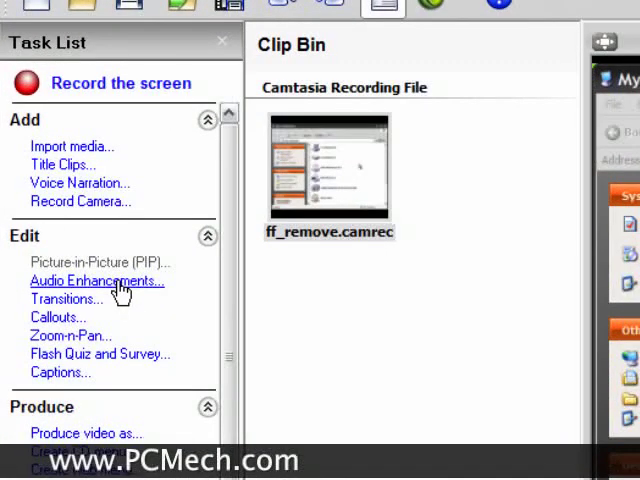
# Enable 'Even out volume levels' at Low Volume Variation and turn on background noise removal.
pyautogui.click(96, 280)
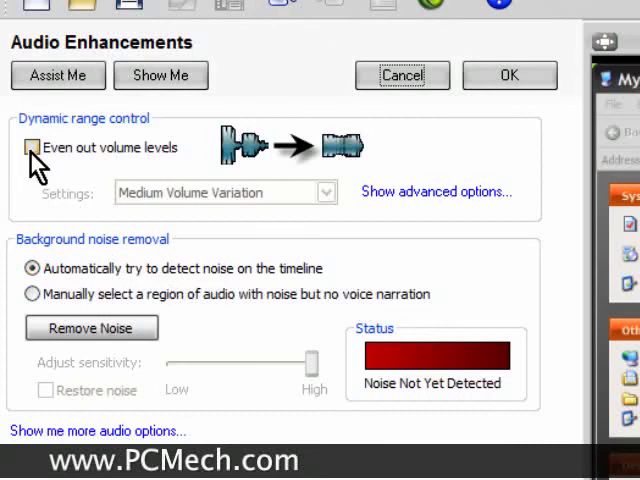
pyautogui.click(32, 148)
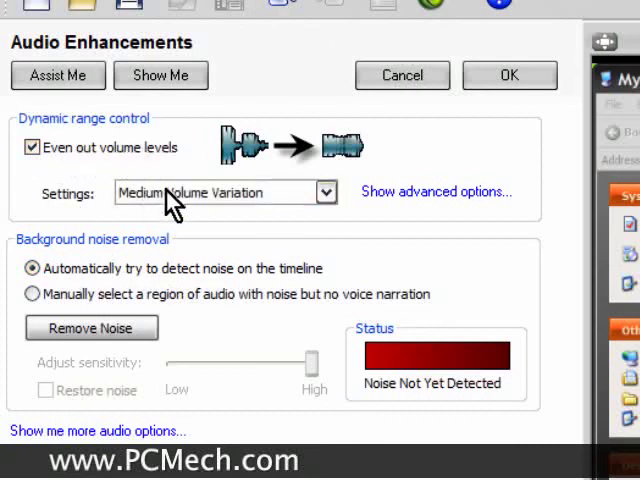
pyautogui.click(326, 192)
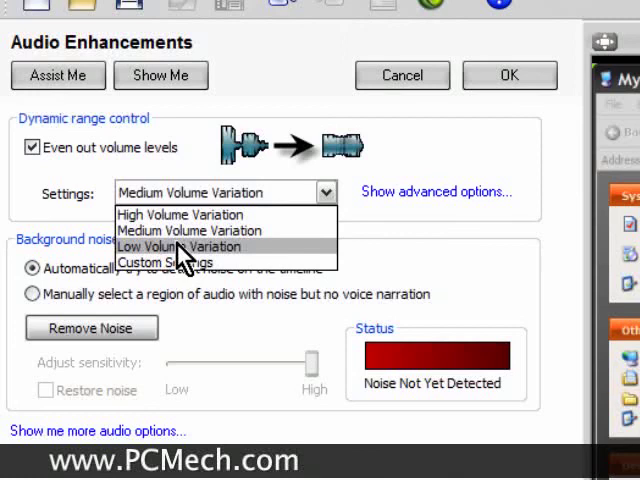
pyautogui.click(180, 246)
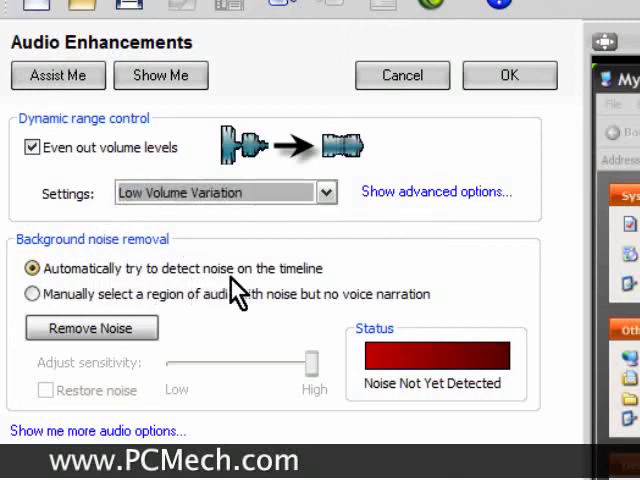
pyautogui.moveTo(120, 340)
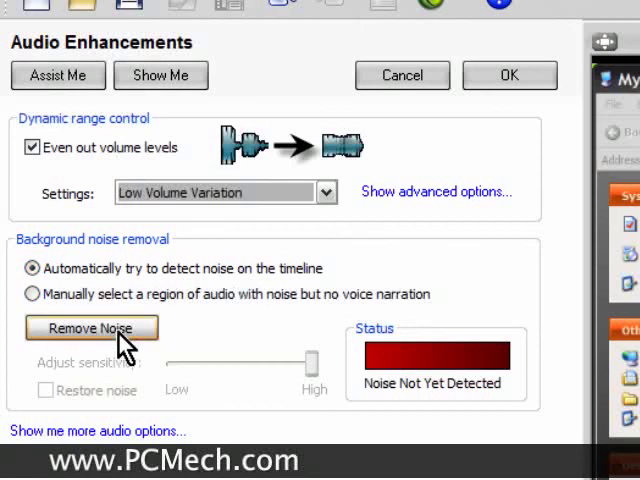
pyautogui.click(92, 328)
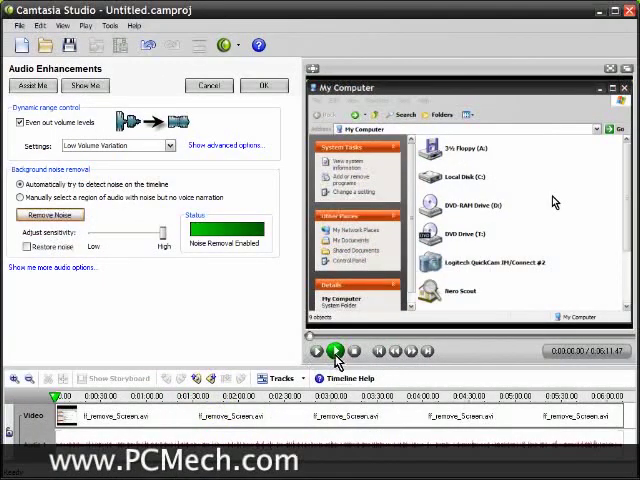
# Play the clip from the preview window to hear the enhanced audio.
pyautogui.click(464, 176)
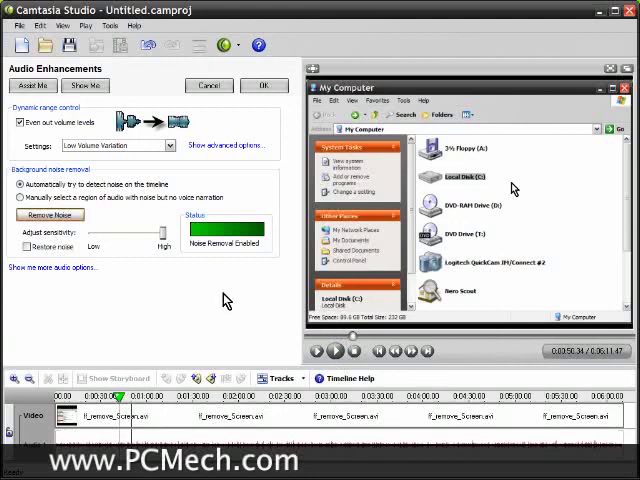
pyautogui.moveTo(130, 322)
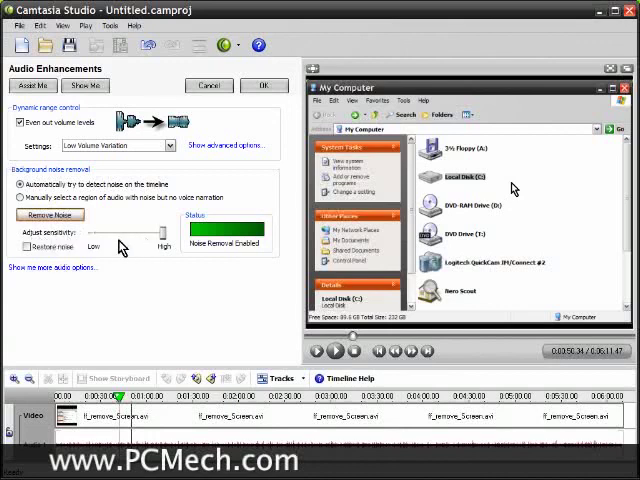
pyautogui.moveTo(190, 292)
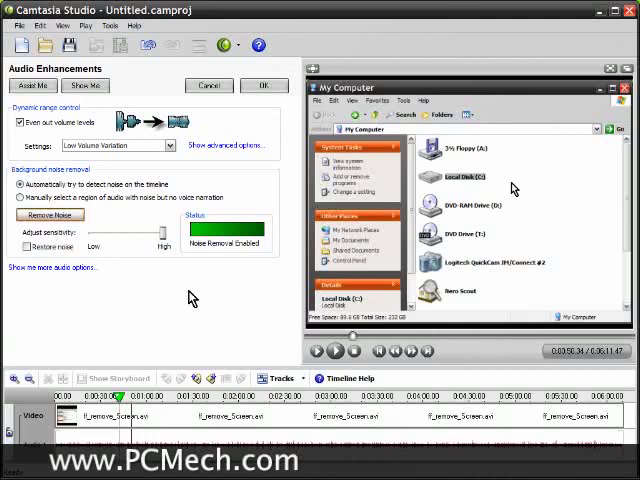
pyautogui.moveTo(116, 304)
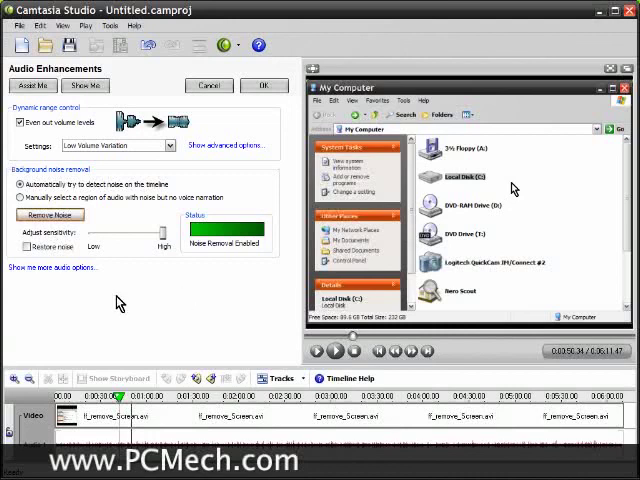
pyautogui.moveTo(112, 304)
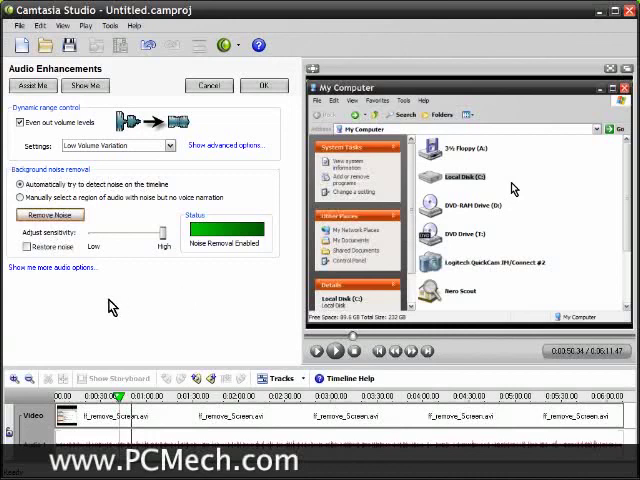
pyautogui.moveTo(88, 304)
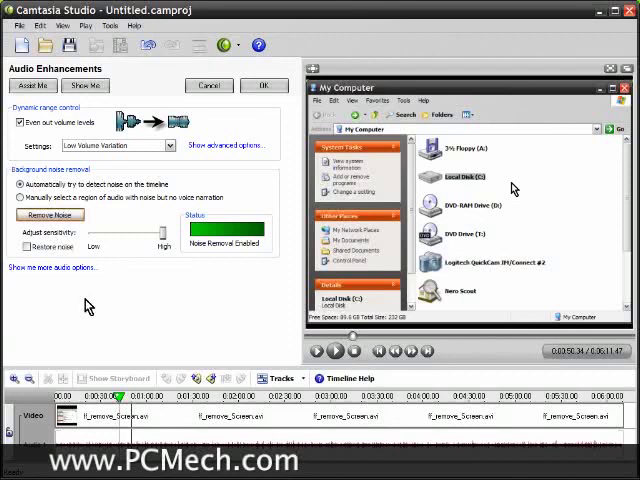
pyautogui.moveTo(74, 292)
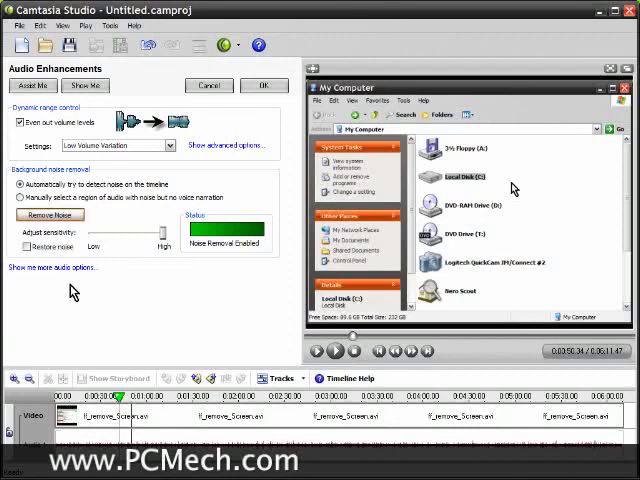